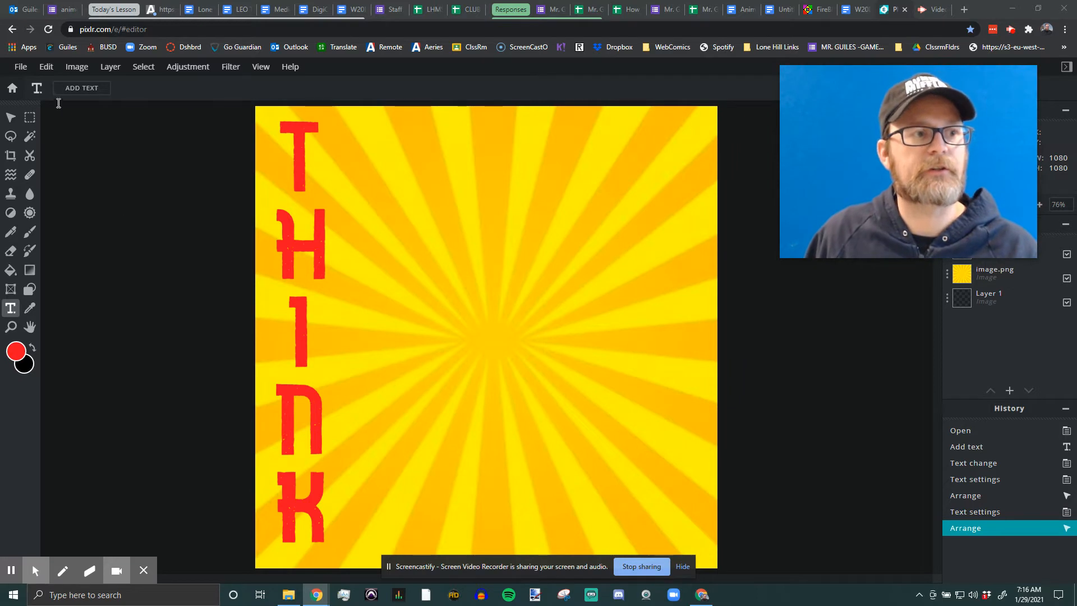
Bring up the Save Image dialog for the THINK poster, defaulting to Untitled and JPG.
left_click(20, 66)
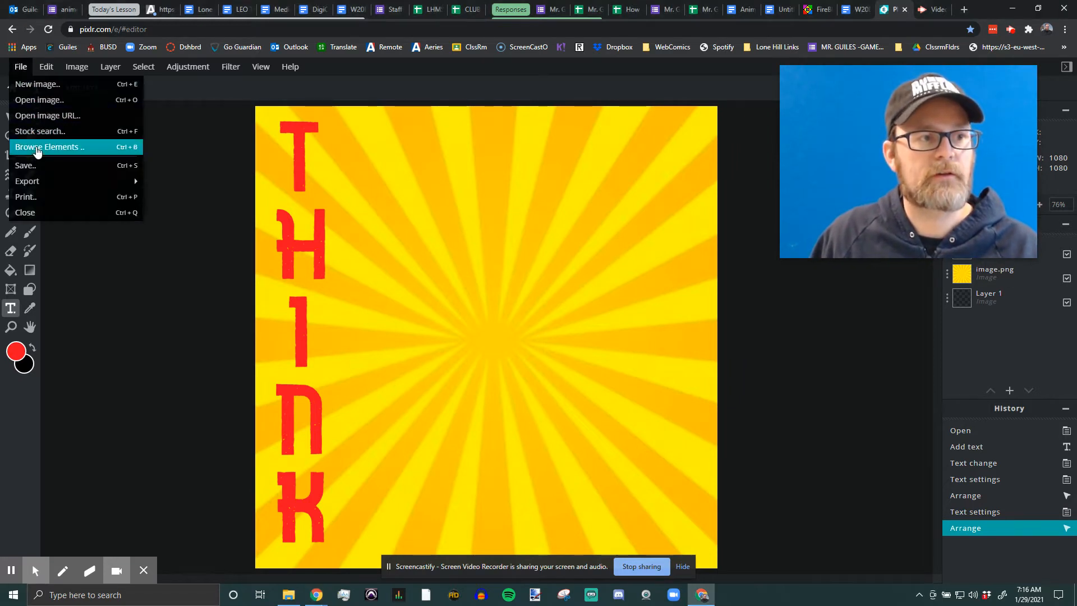
mouse_move(37, 168)
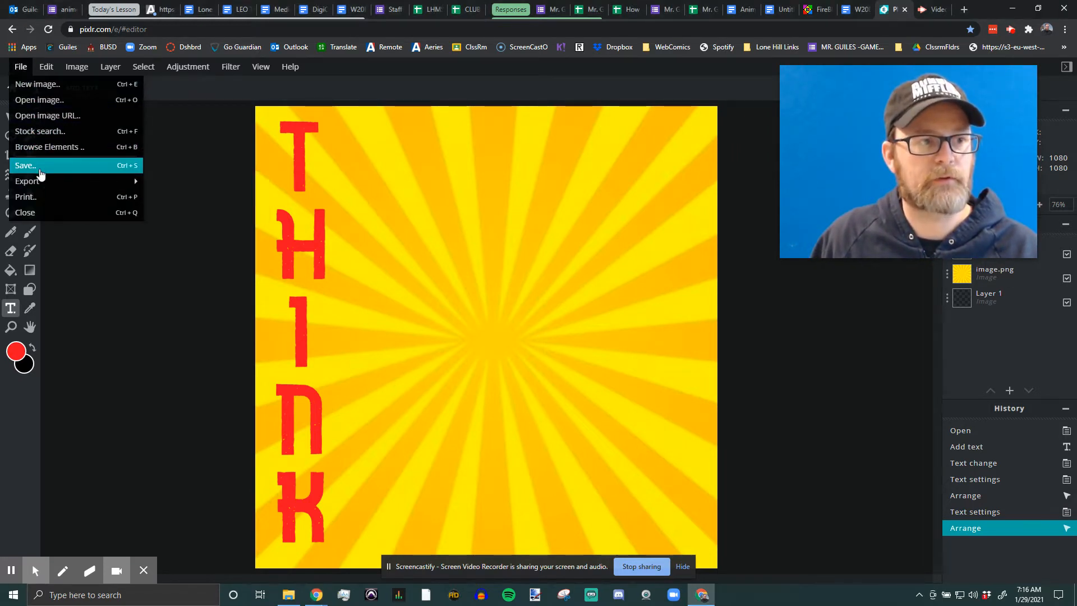
left_click(26, 165)
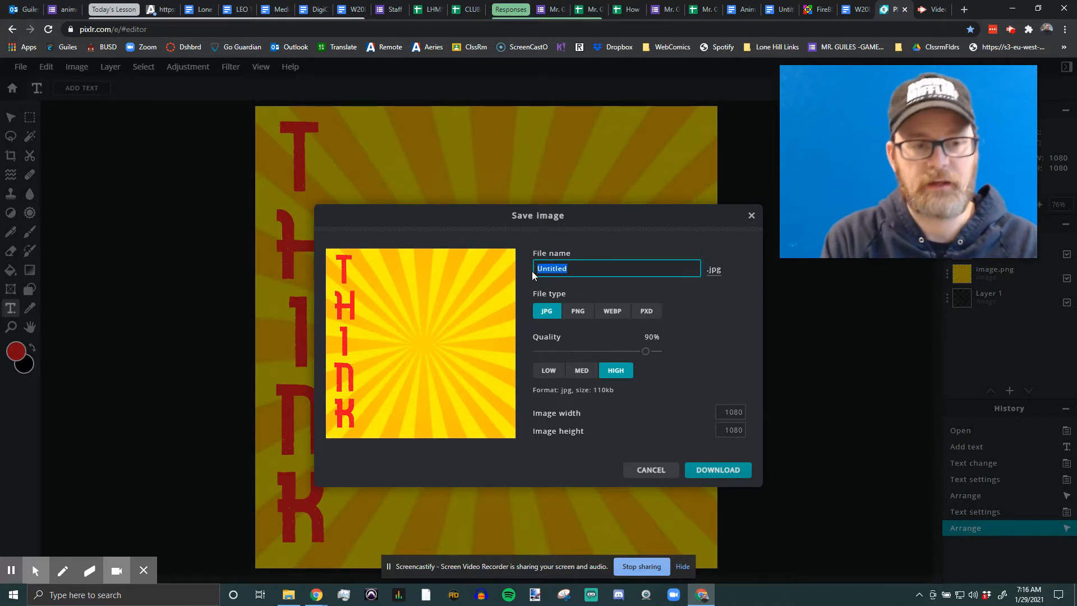
Name the file Think Layers, choose the layered PXD format, and start the download.
type("Think Project")
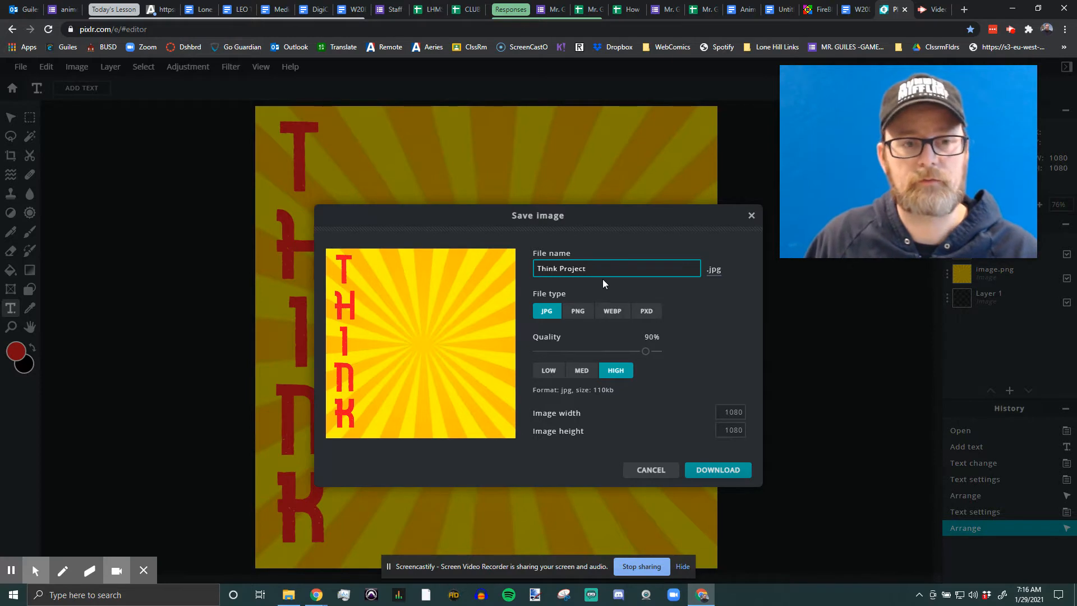
type("Think Layers")
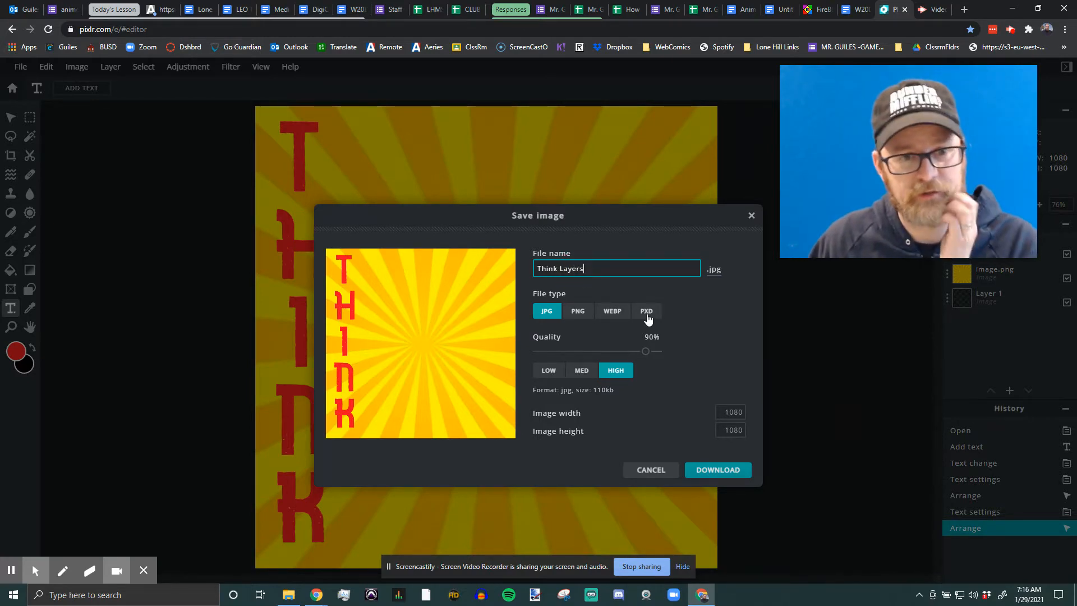
left_click(646, 311)
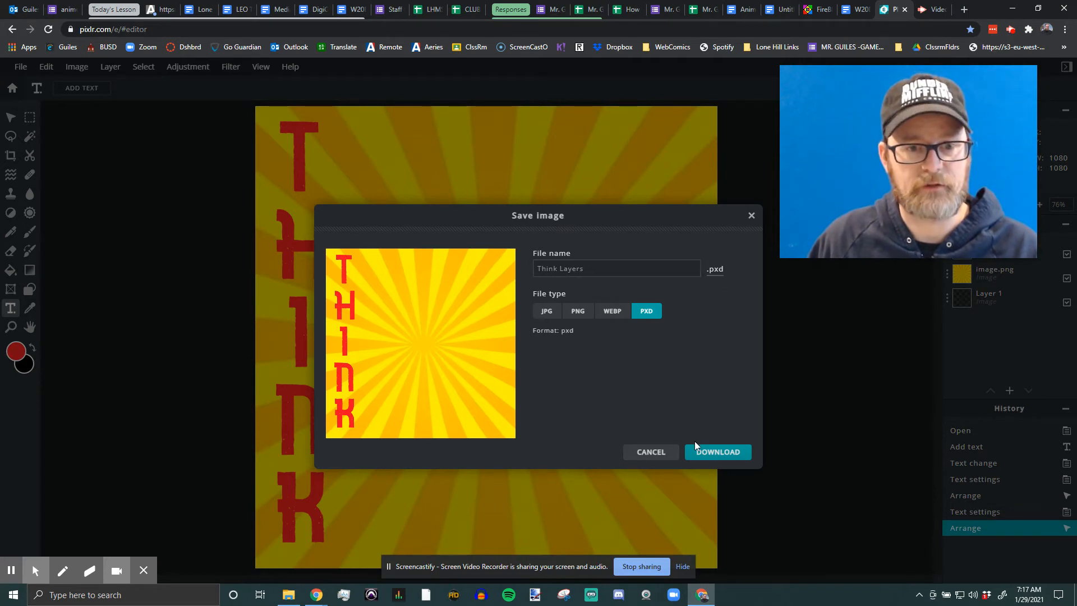
left_click(717, 453)
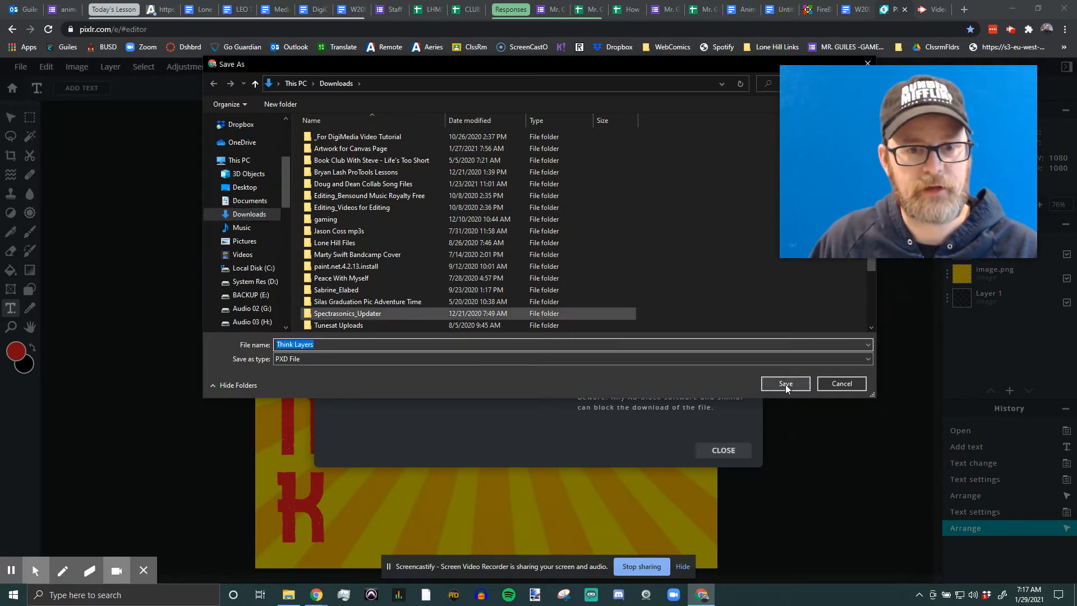
Save Think Layers.pxd into Downloads and dismiss the download confirmation.
left_click(785, 383)
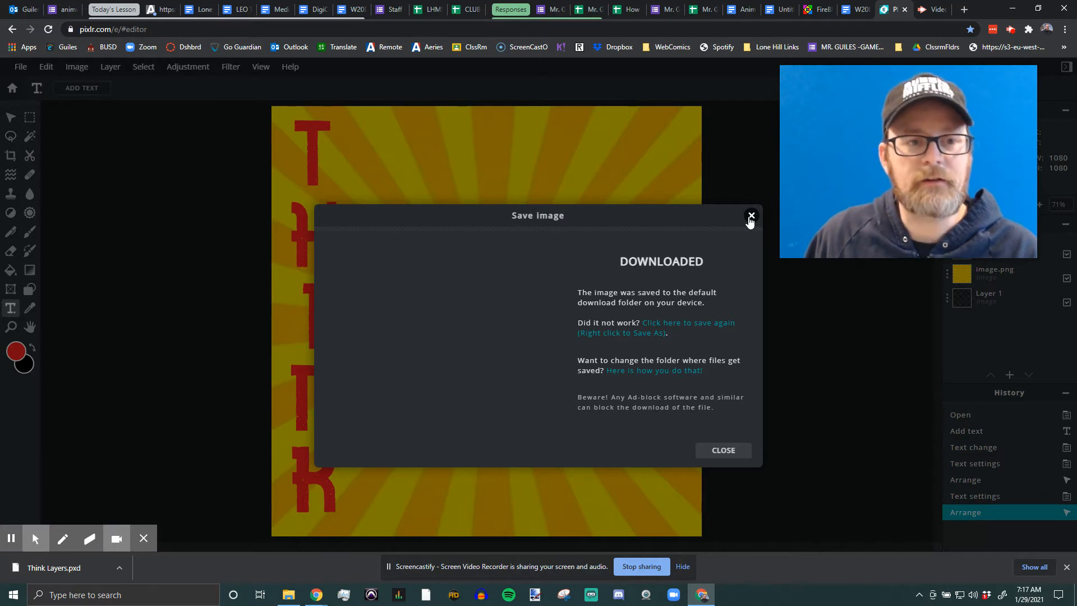
left_click(750, 216)
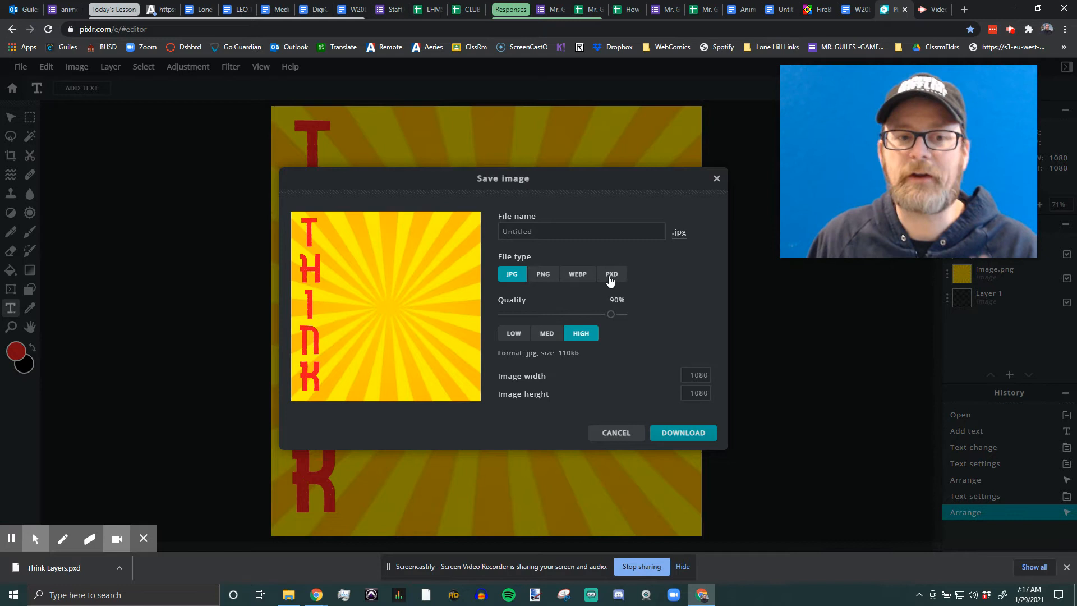
Enter a file name and switch the save format from PXD to flattened PNG.
left_click(611, 273)
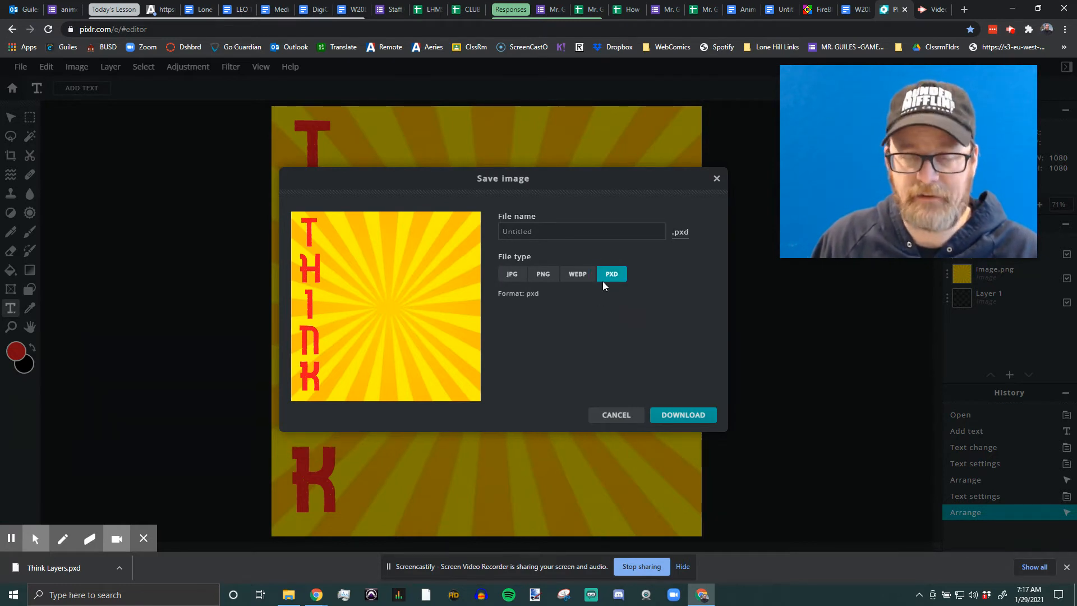
left_click(581, 231)
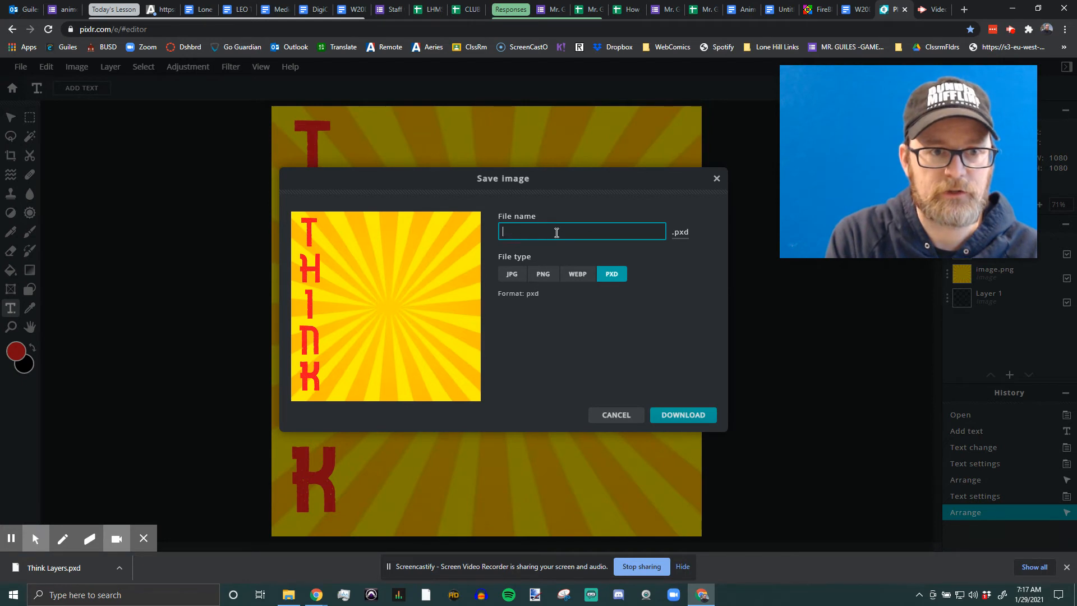
type("Think Layers")
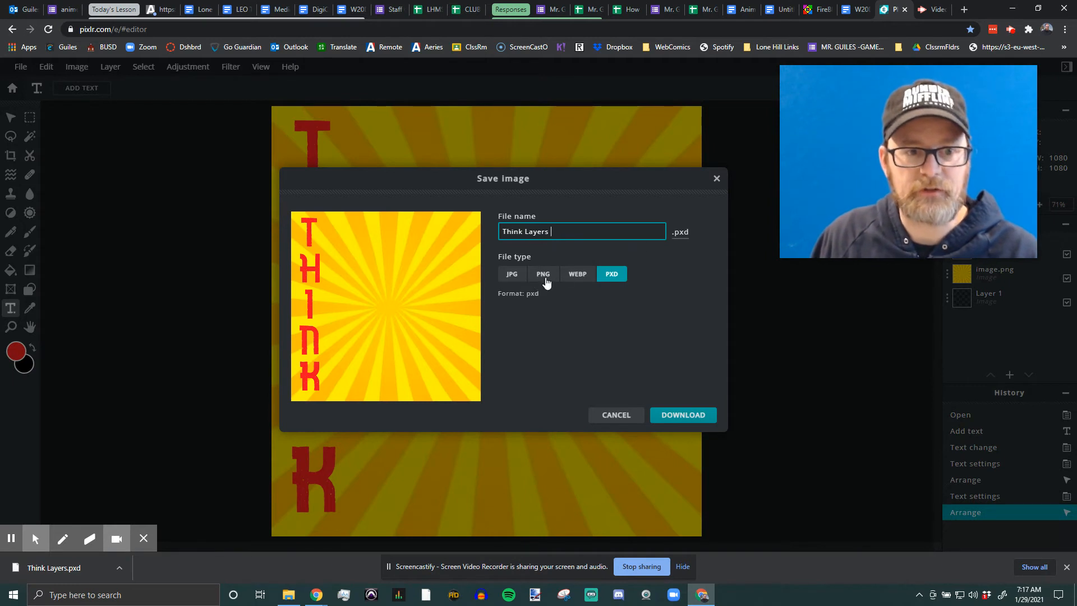
left_click(543, 273)
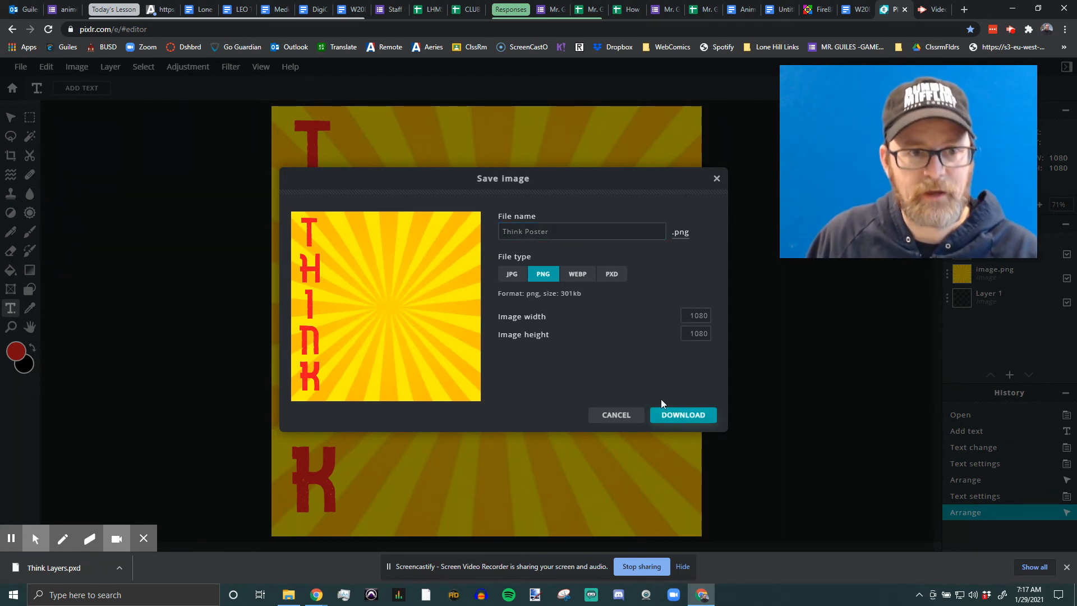
Download Think Poster.png into Downloads and close the download confirmation.
left_click(683, 415)
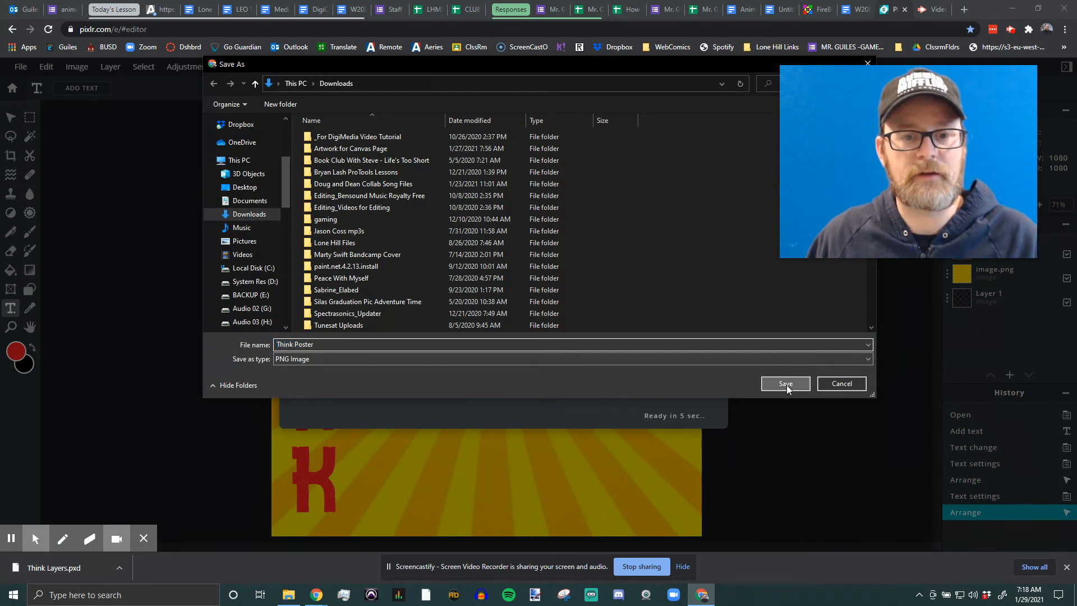
left_click(784, 383)
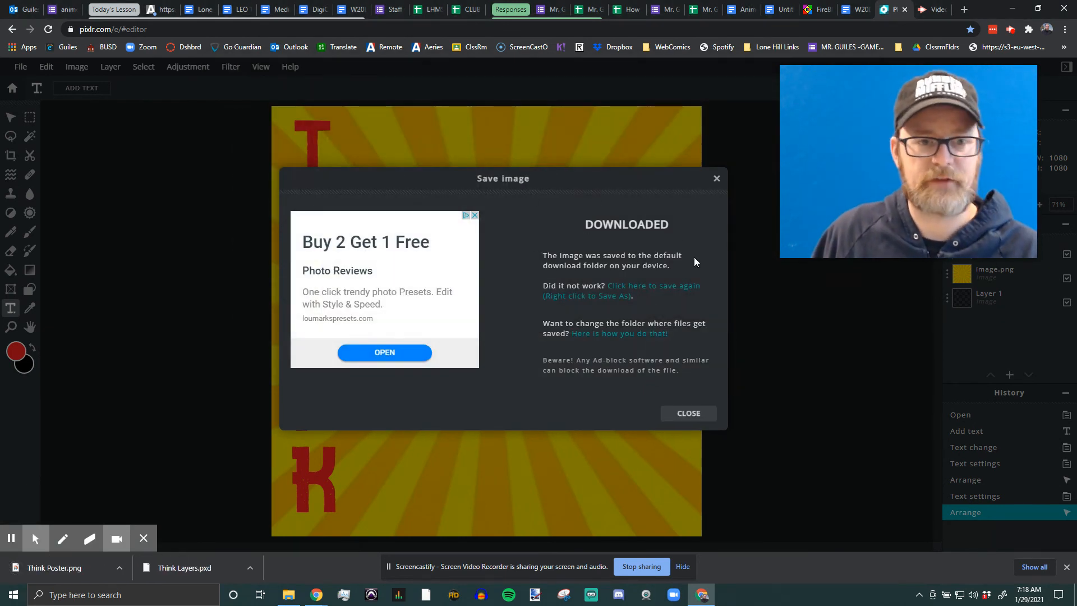
left_click(687, 413)
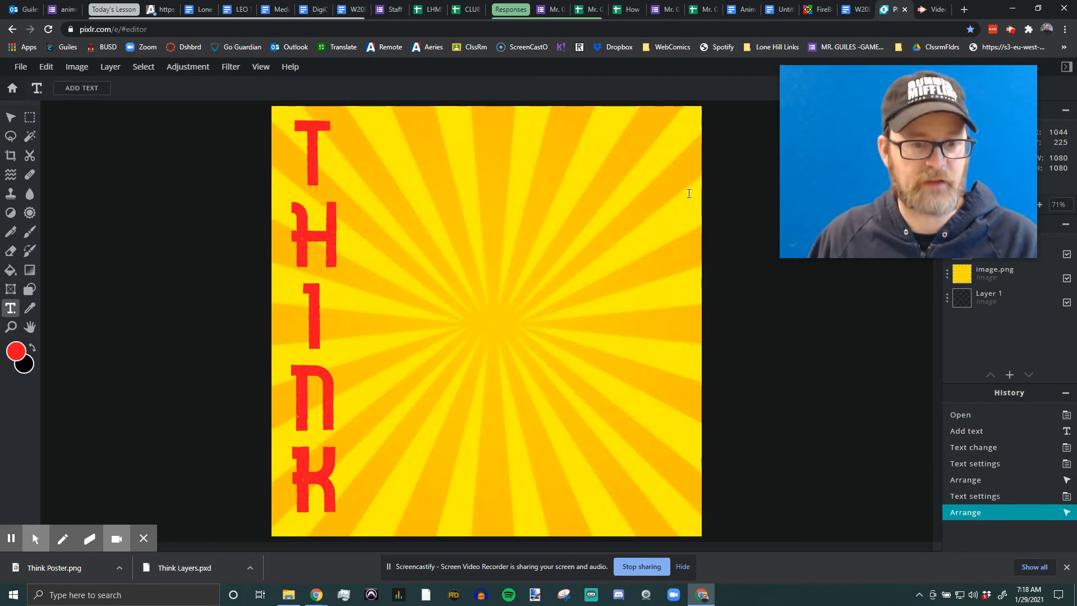